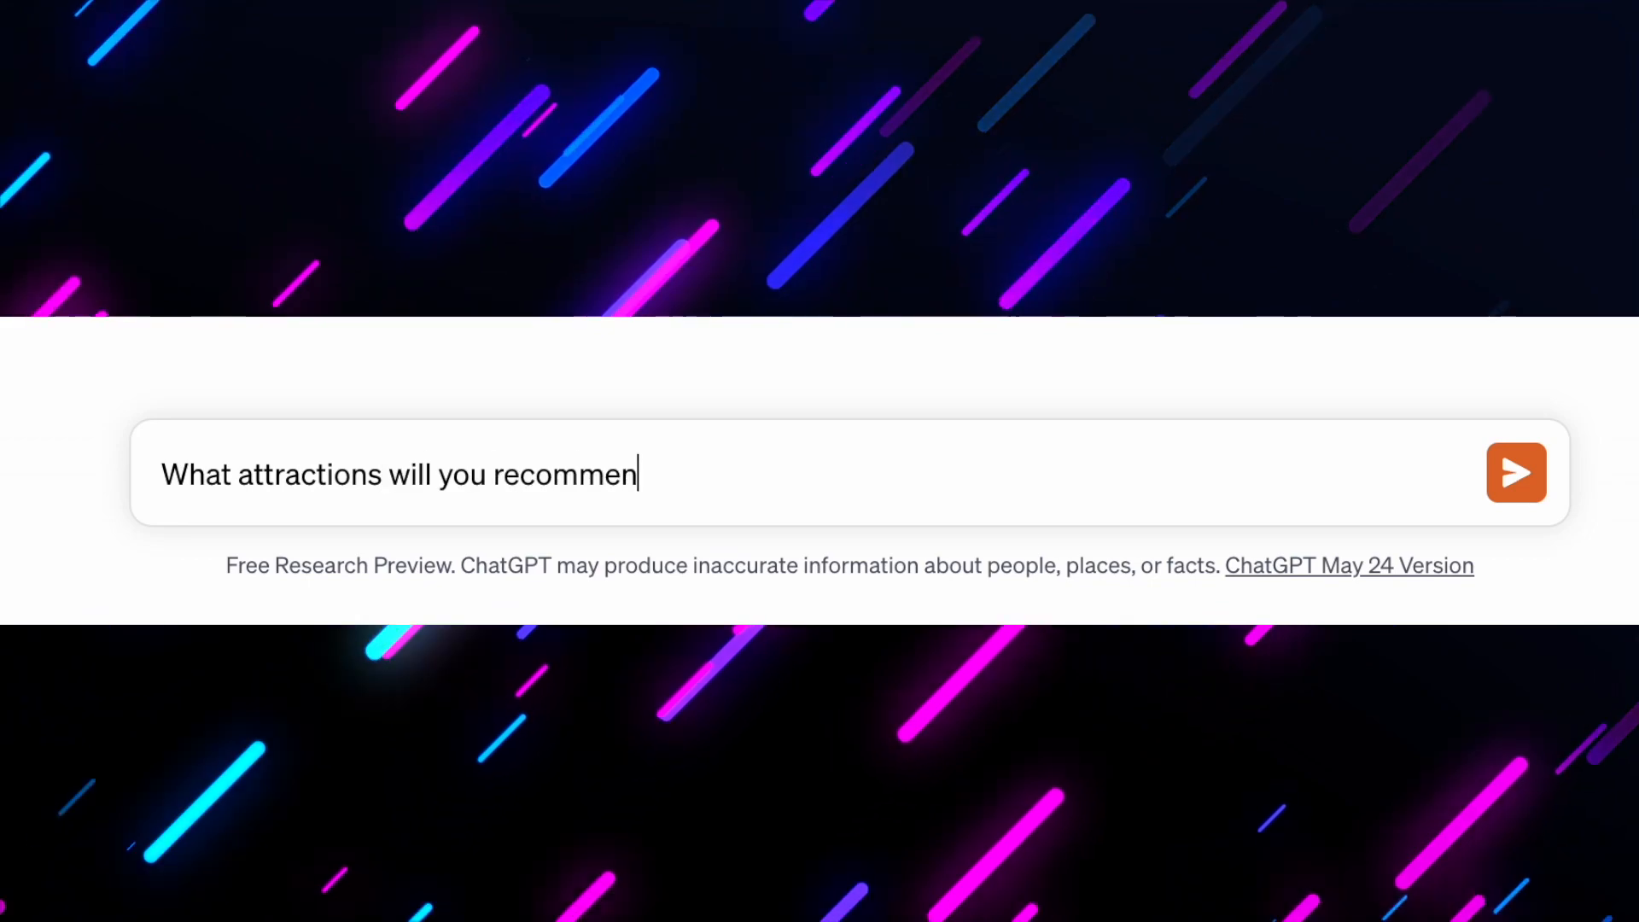
Send the Tokyo attractions question and scroll through the day-by-day recommendations.
left_click(1515, 472)
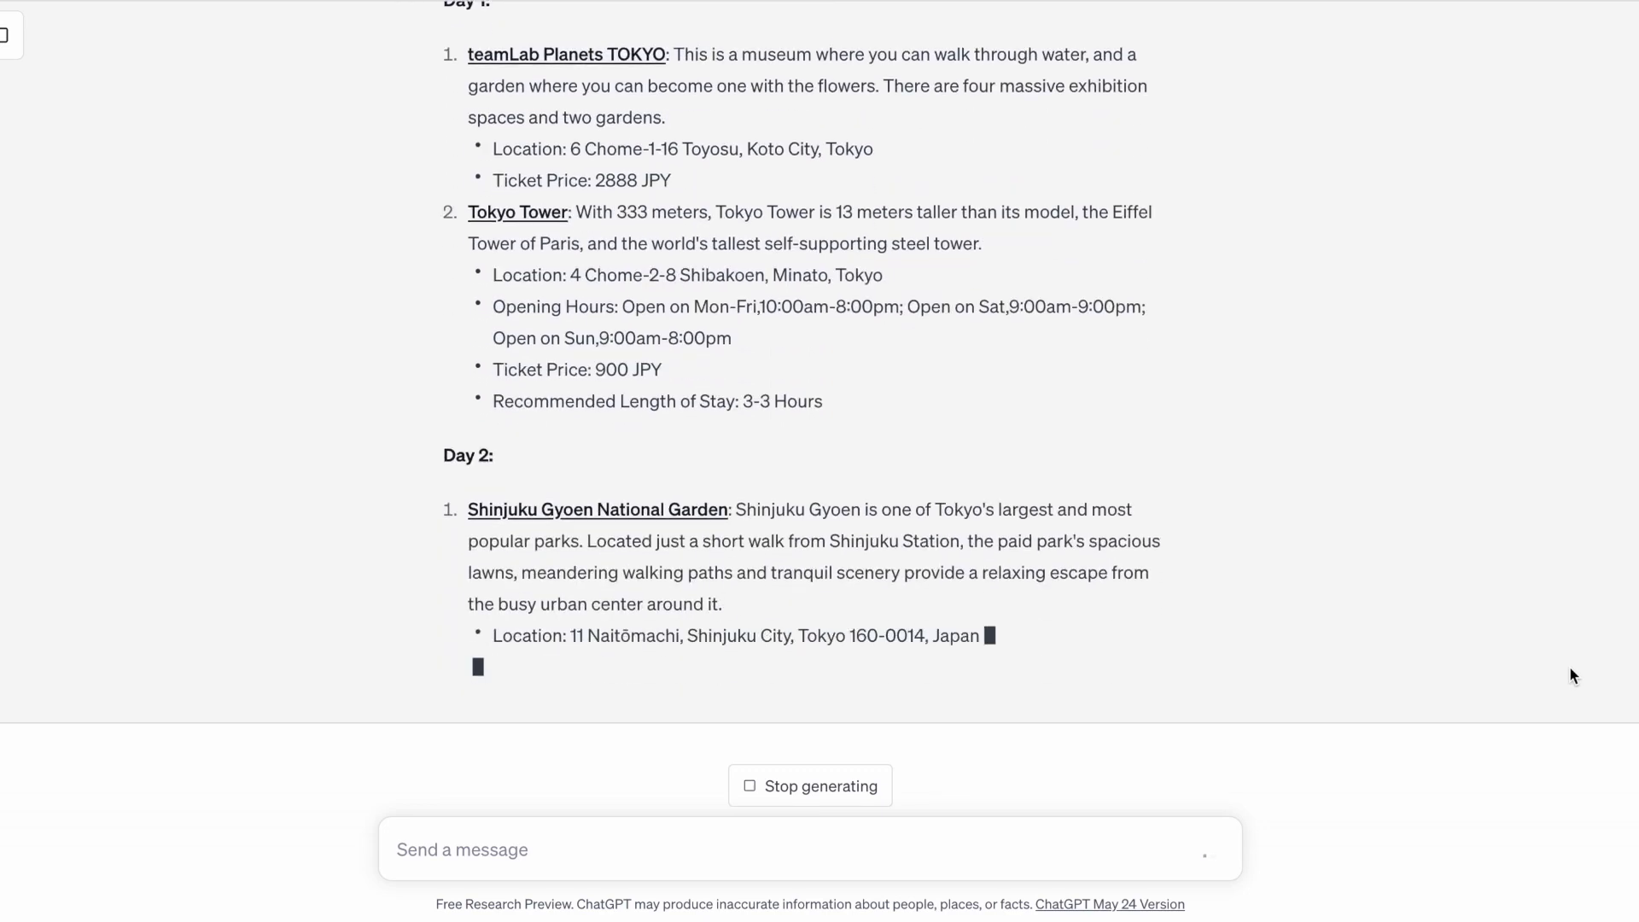
scroll("down", 3)
type("Give me a 7 day itinerary from H")
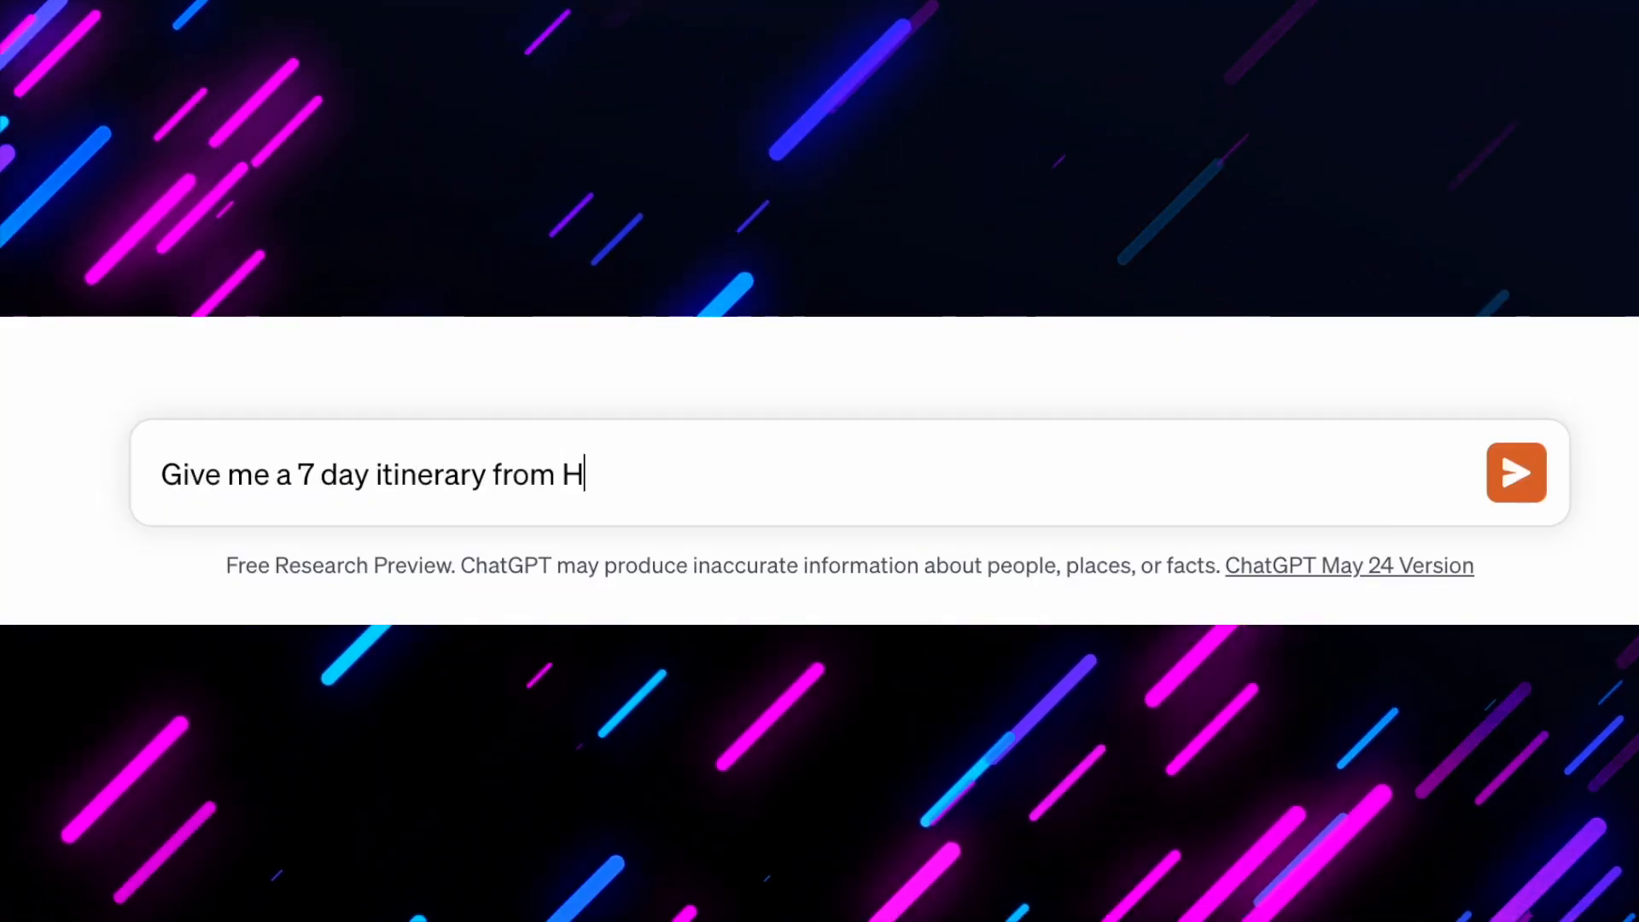
Request a visualized 7-day Hong Kong to New York itinerary and scroll the resulting diagram.
type("ong Kong to New York. Visualize the Iti")
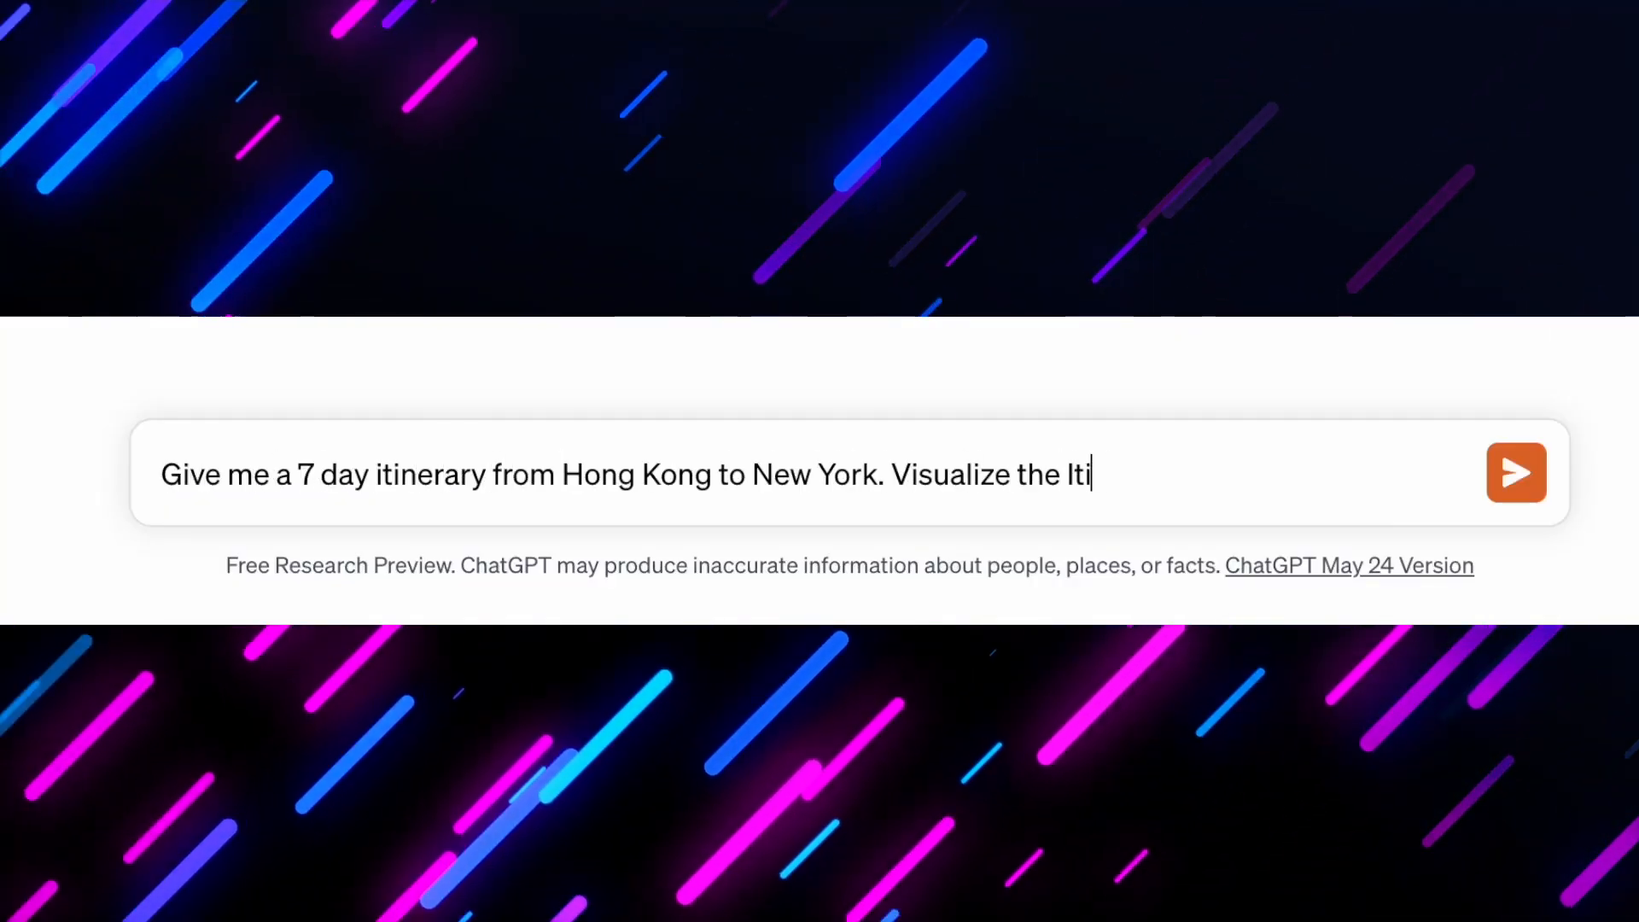
left_click(1514, 473)
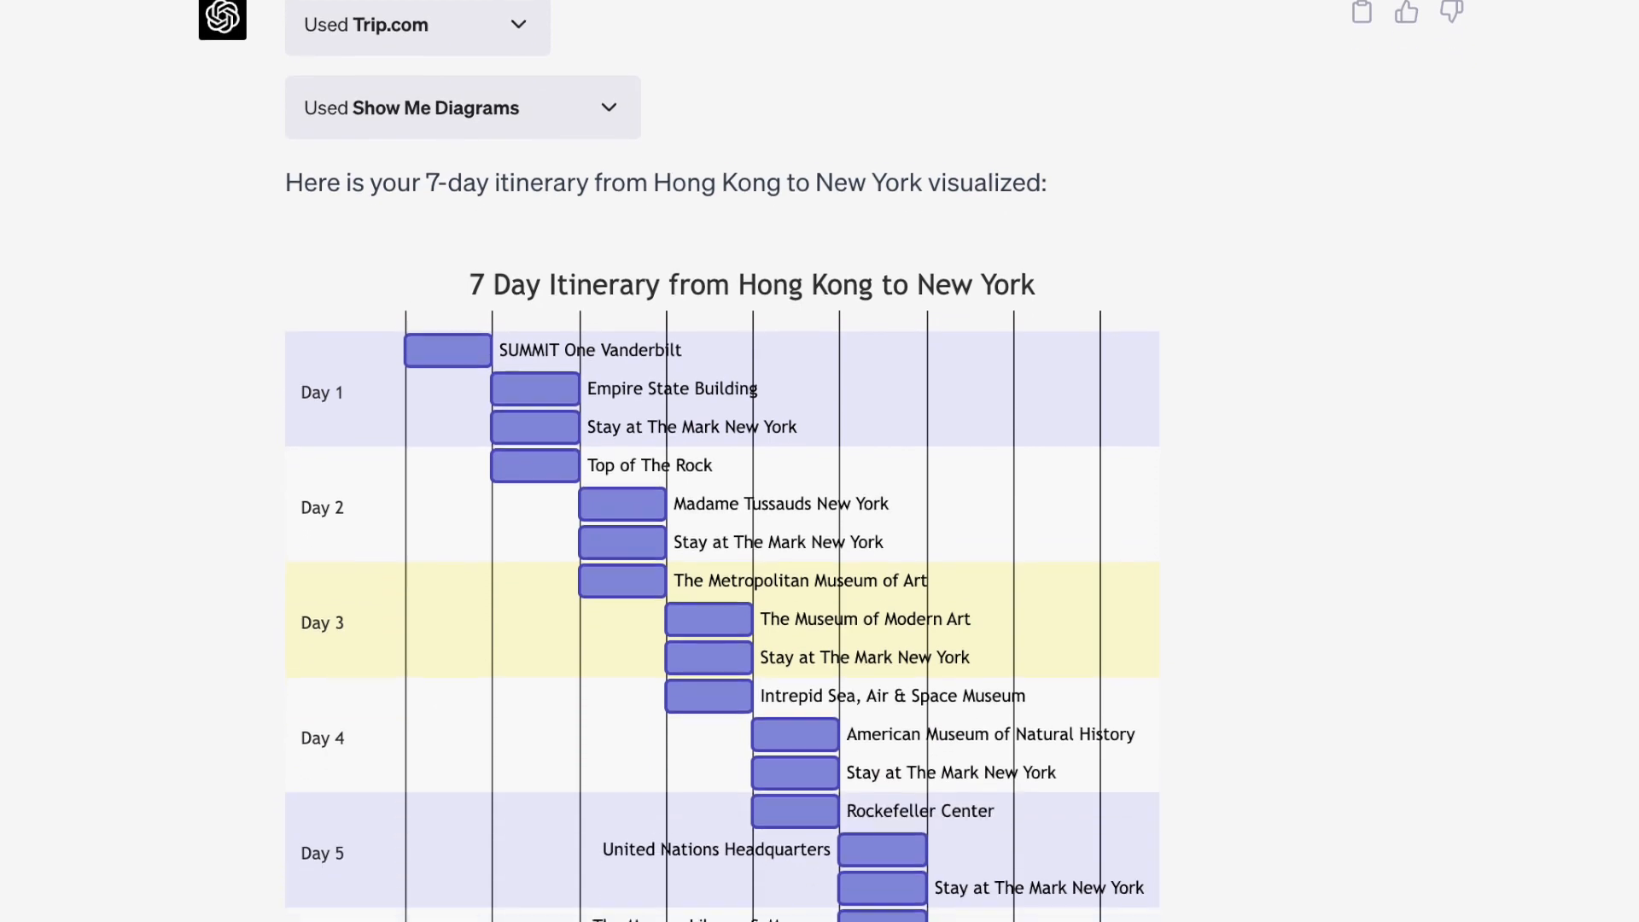
scroll("down", 3)
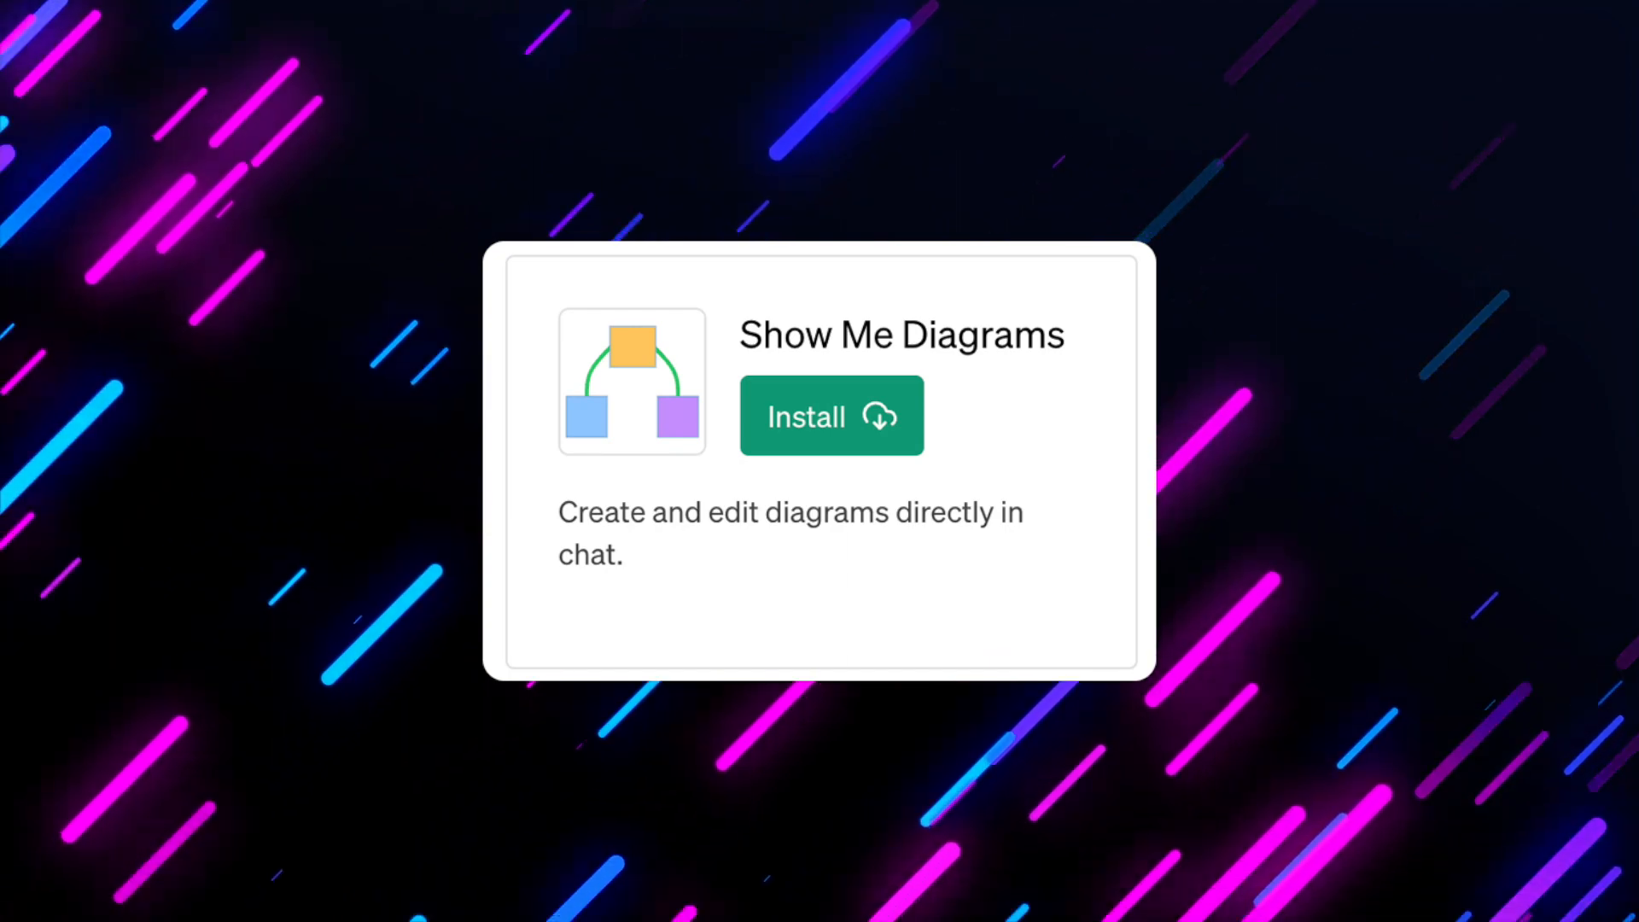
Start a new Alpha-model chat and browse the plugin store to page 51 showing Show Me Diagrams.
left_click(830, 415)
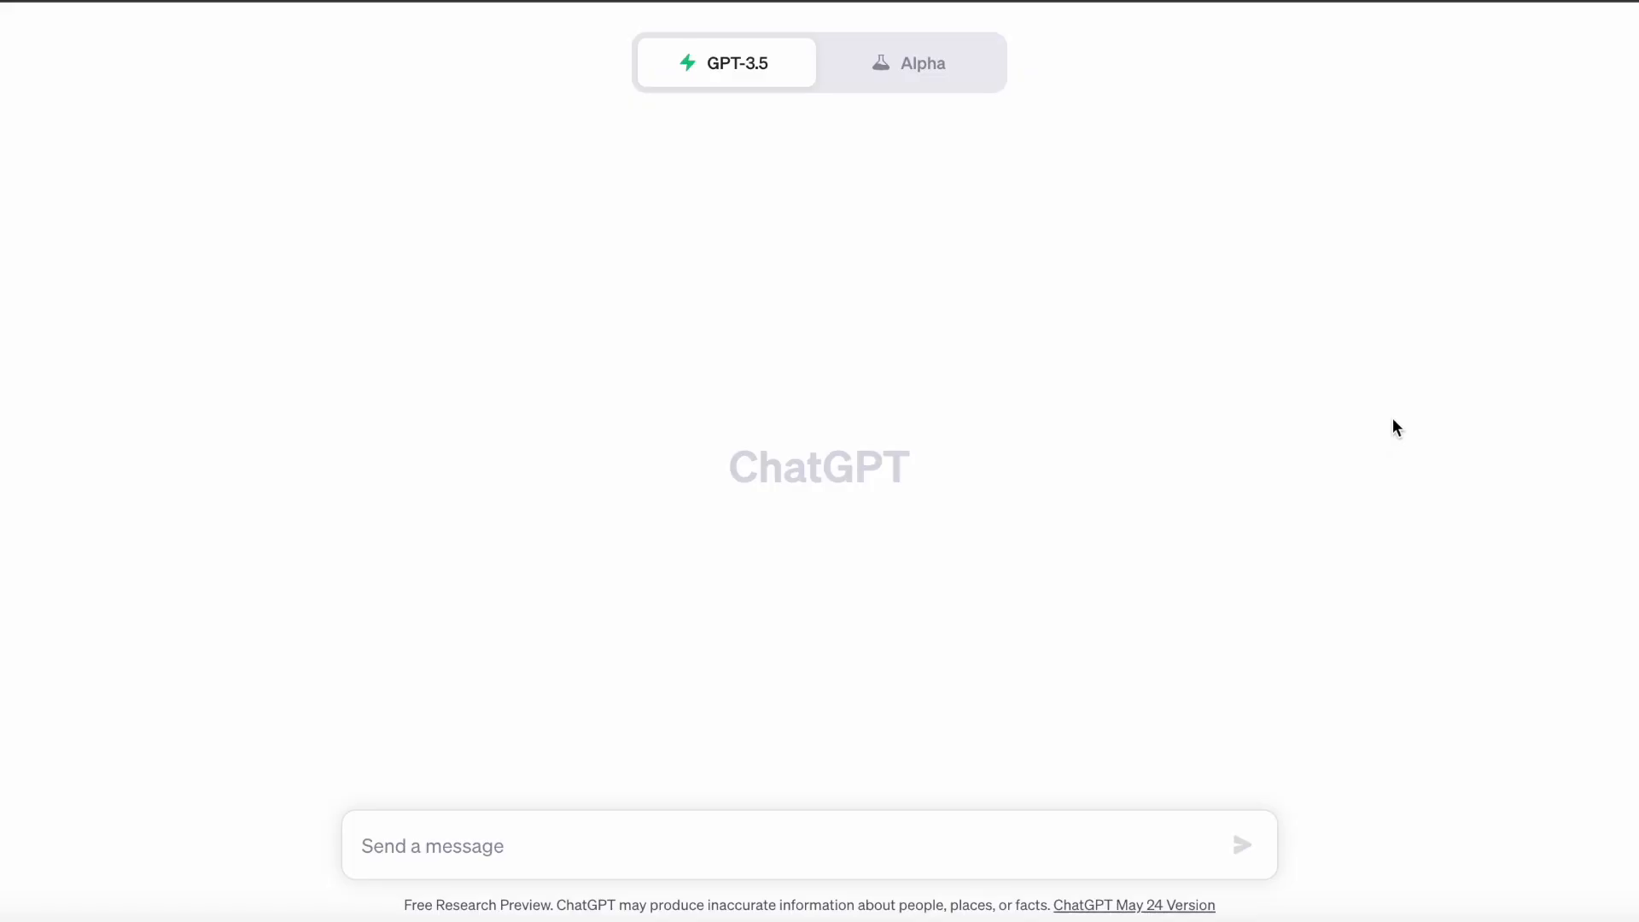
left_click(911, 63)
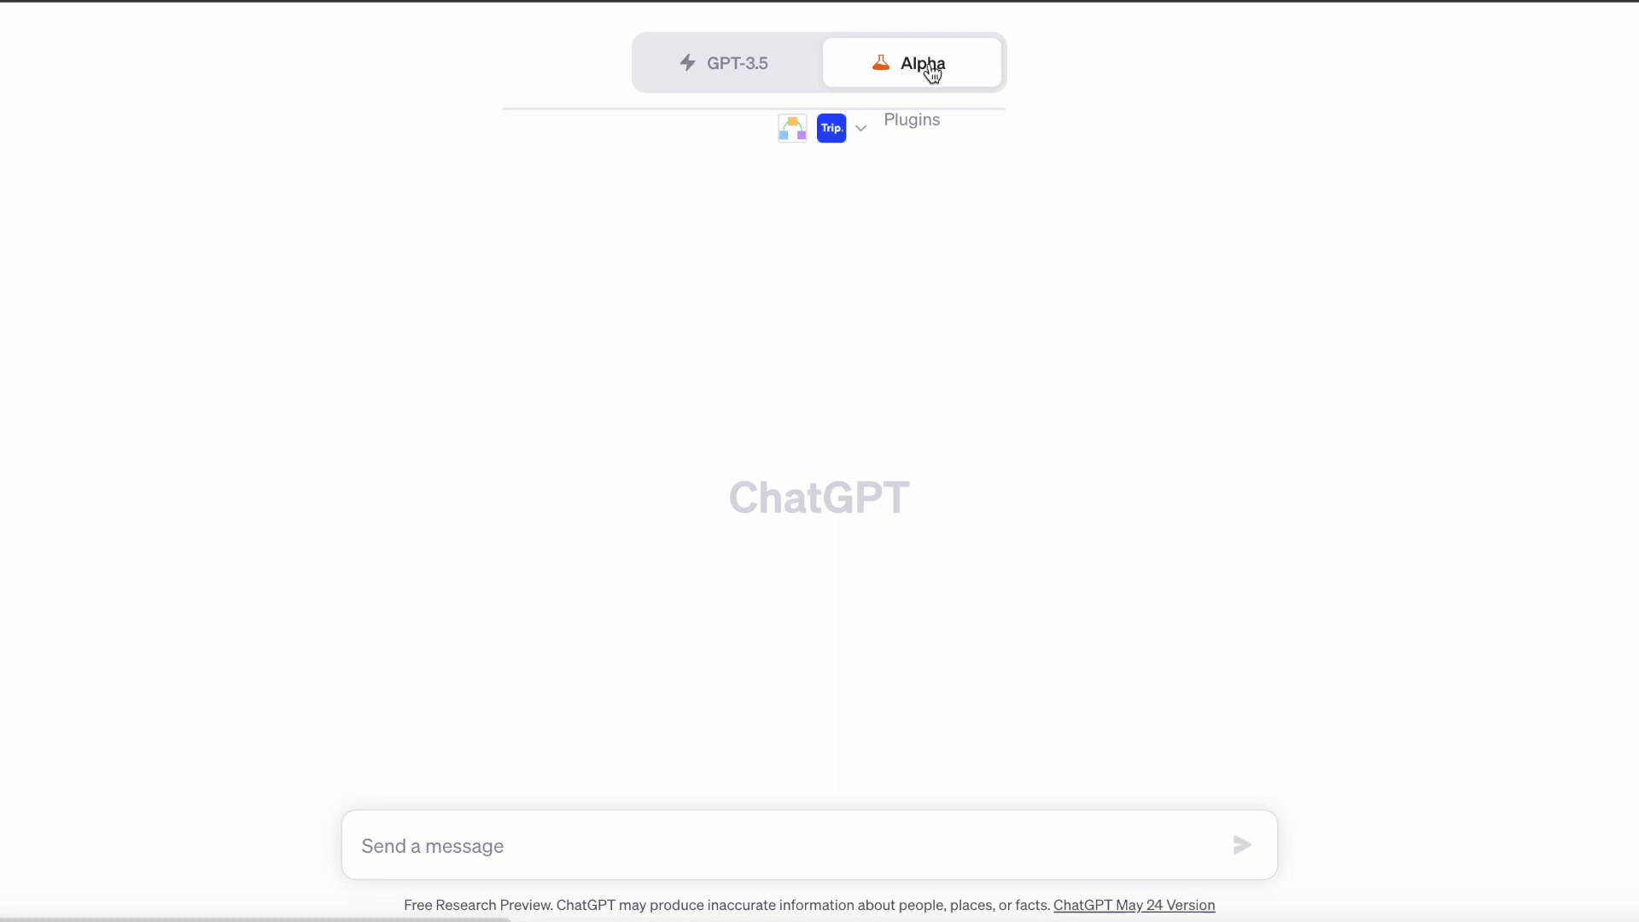
left_click(842, 127)
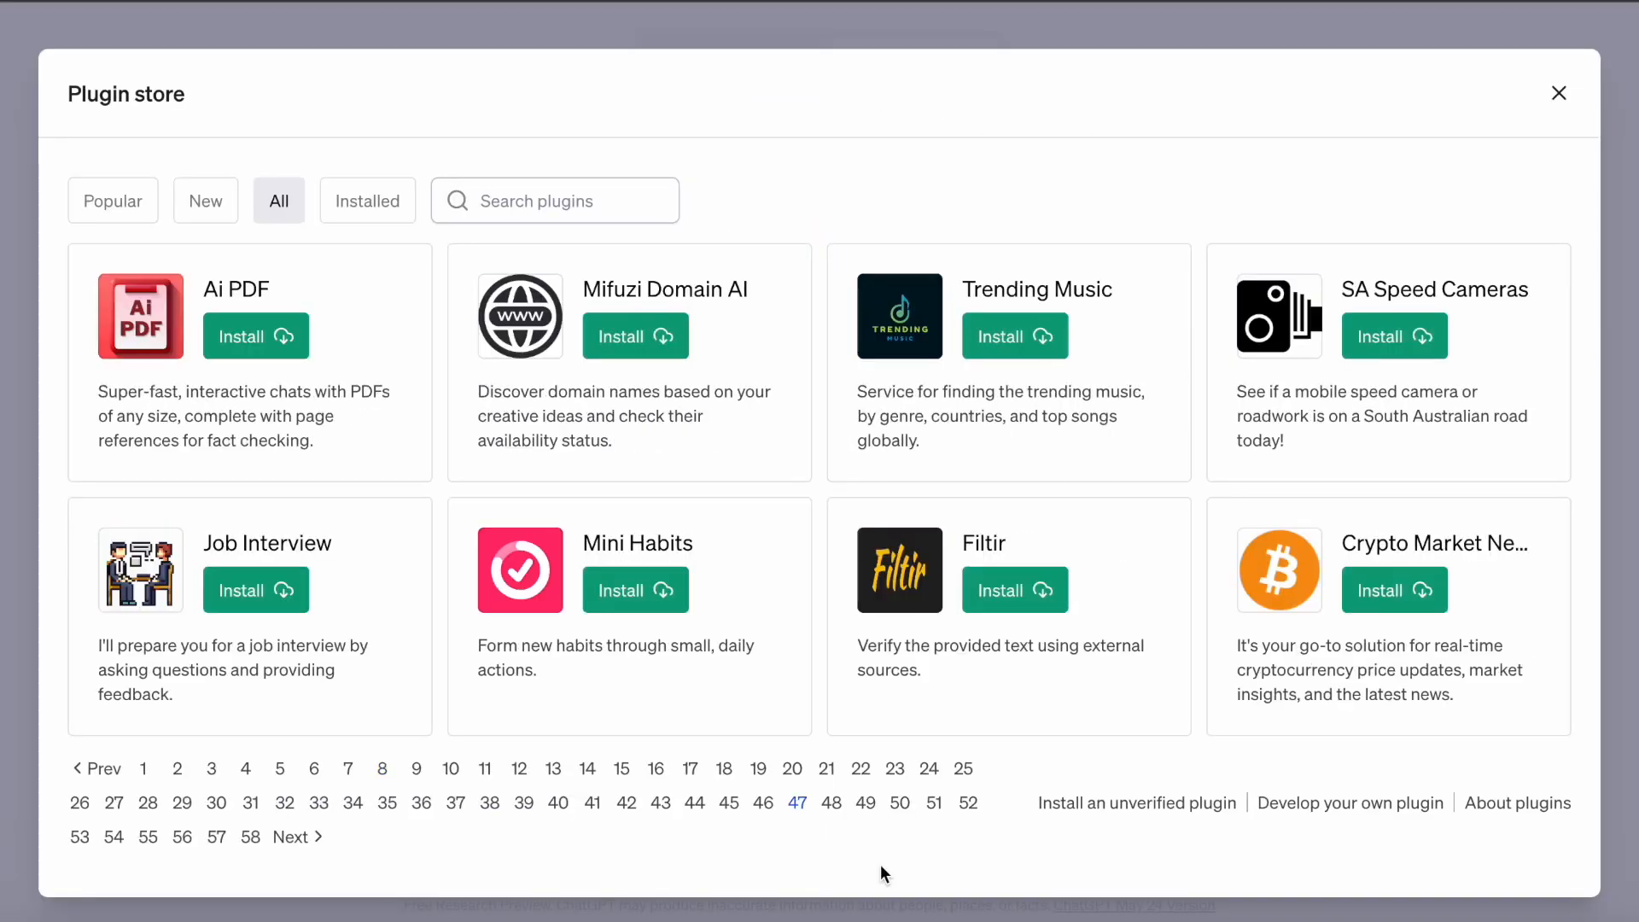
left_click(934, 803)
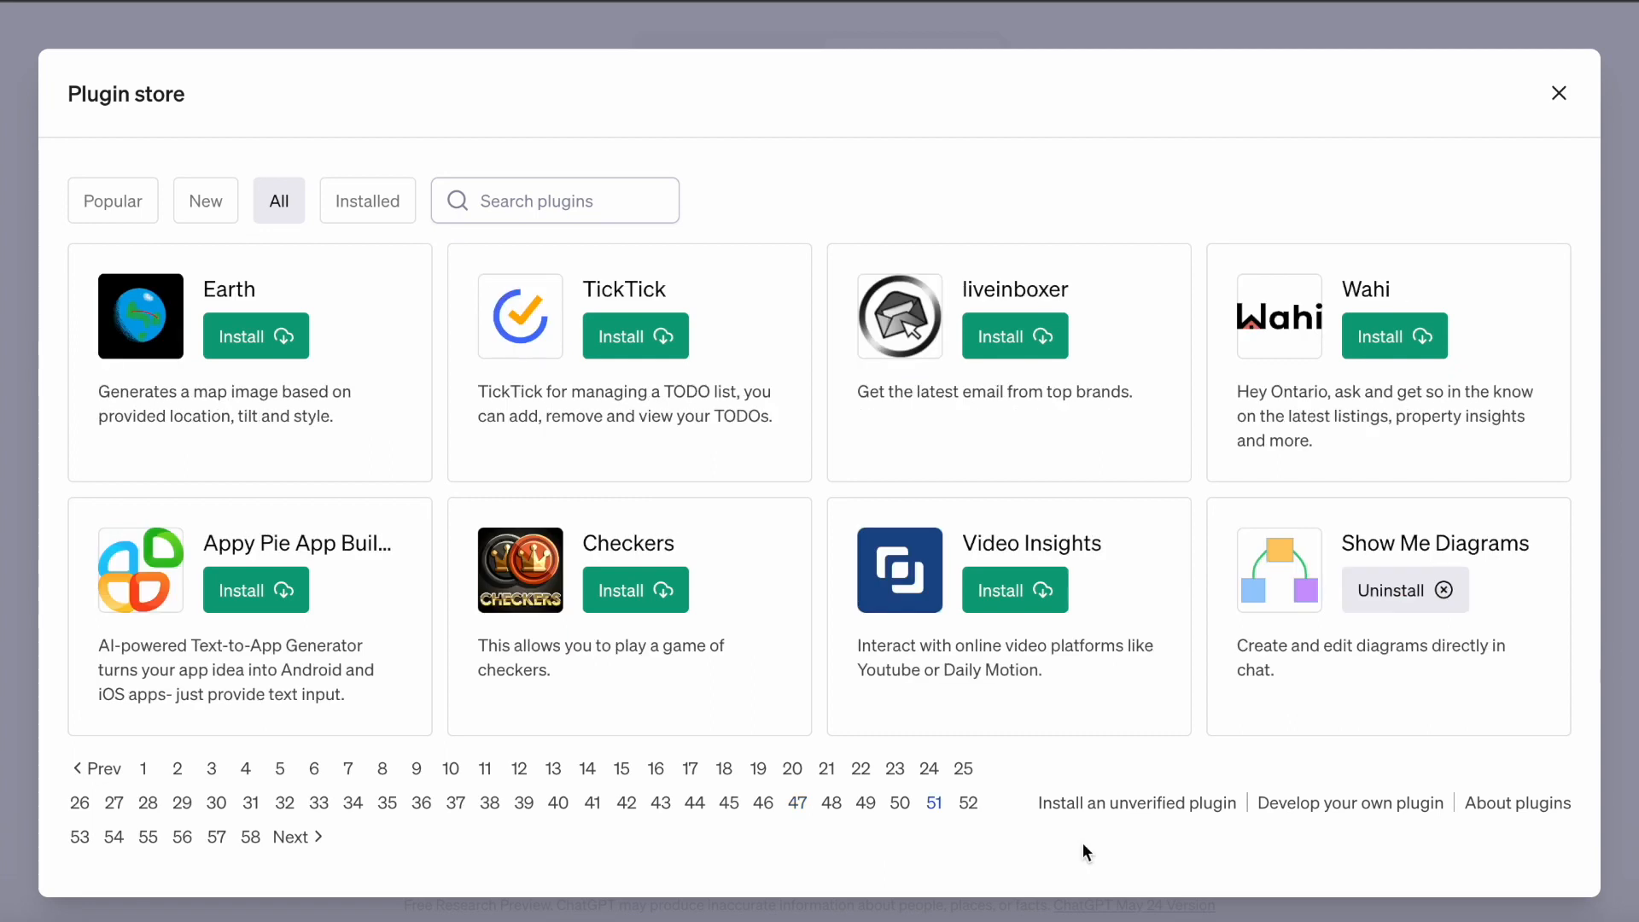
Enable the Trip.com and Show Me Diagrams plugins, then close the plugin list.
left_click(1559, 93)
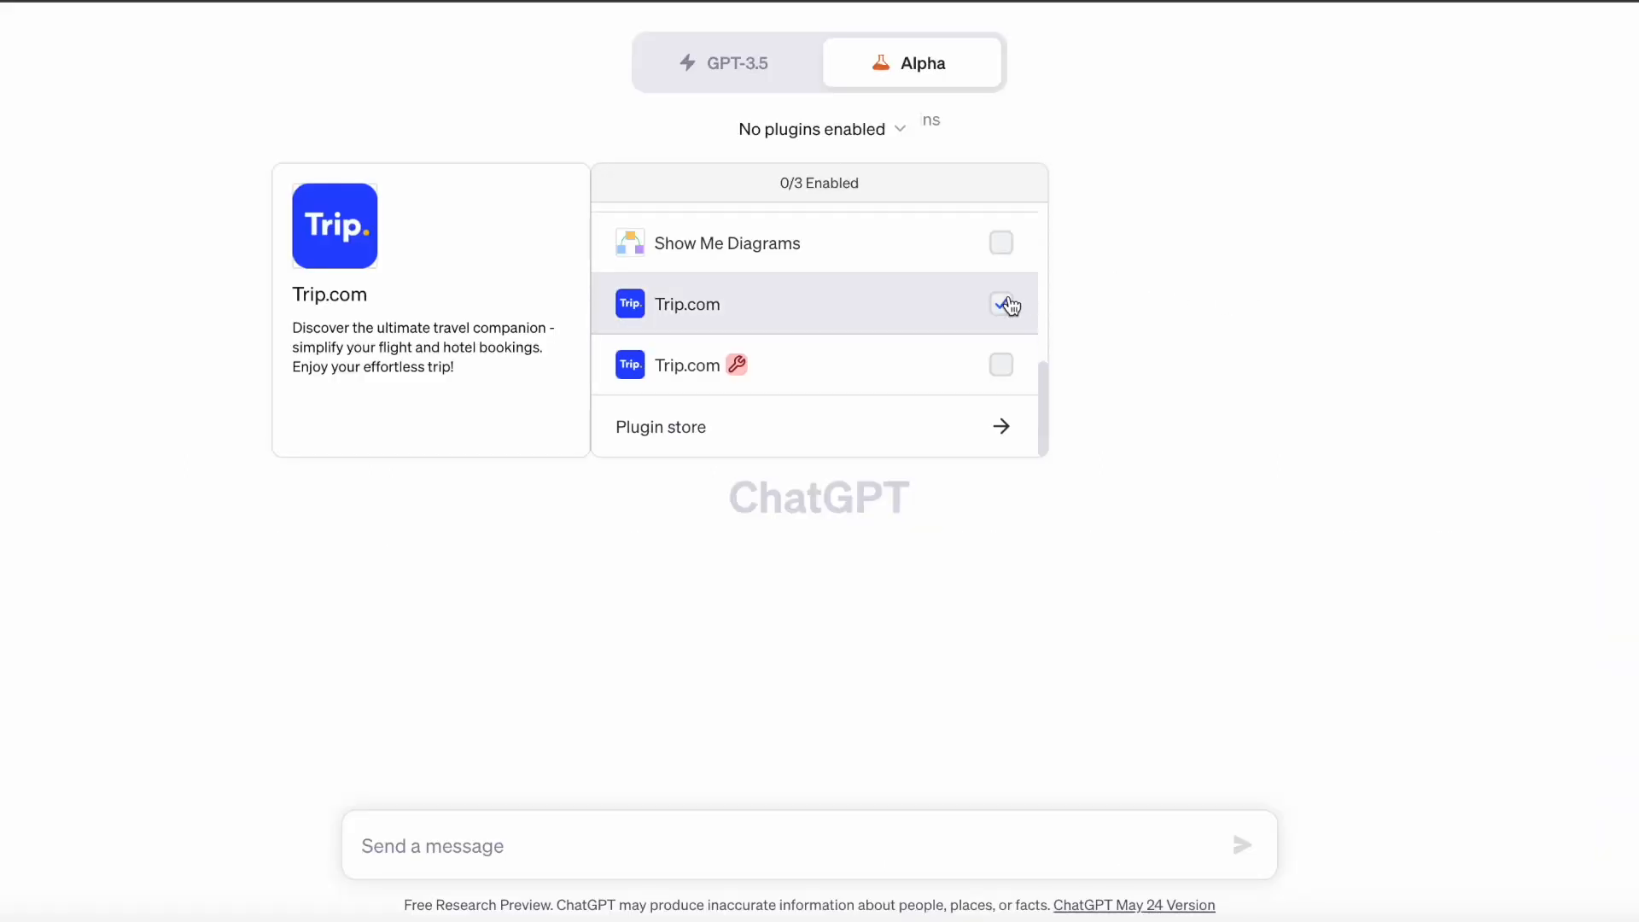
left_click(1000, 242)
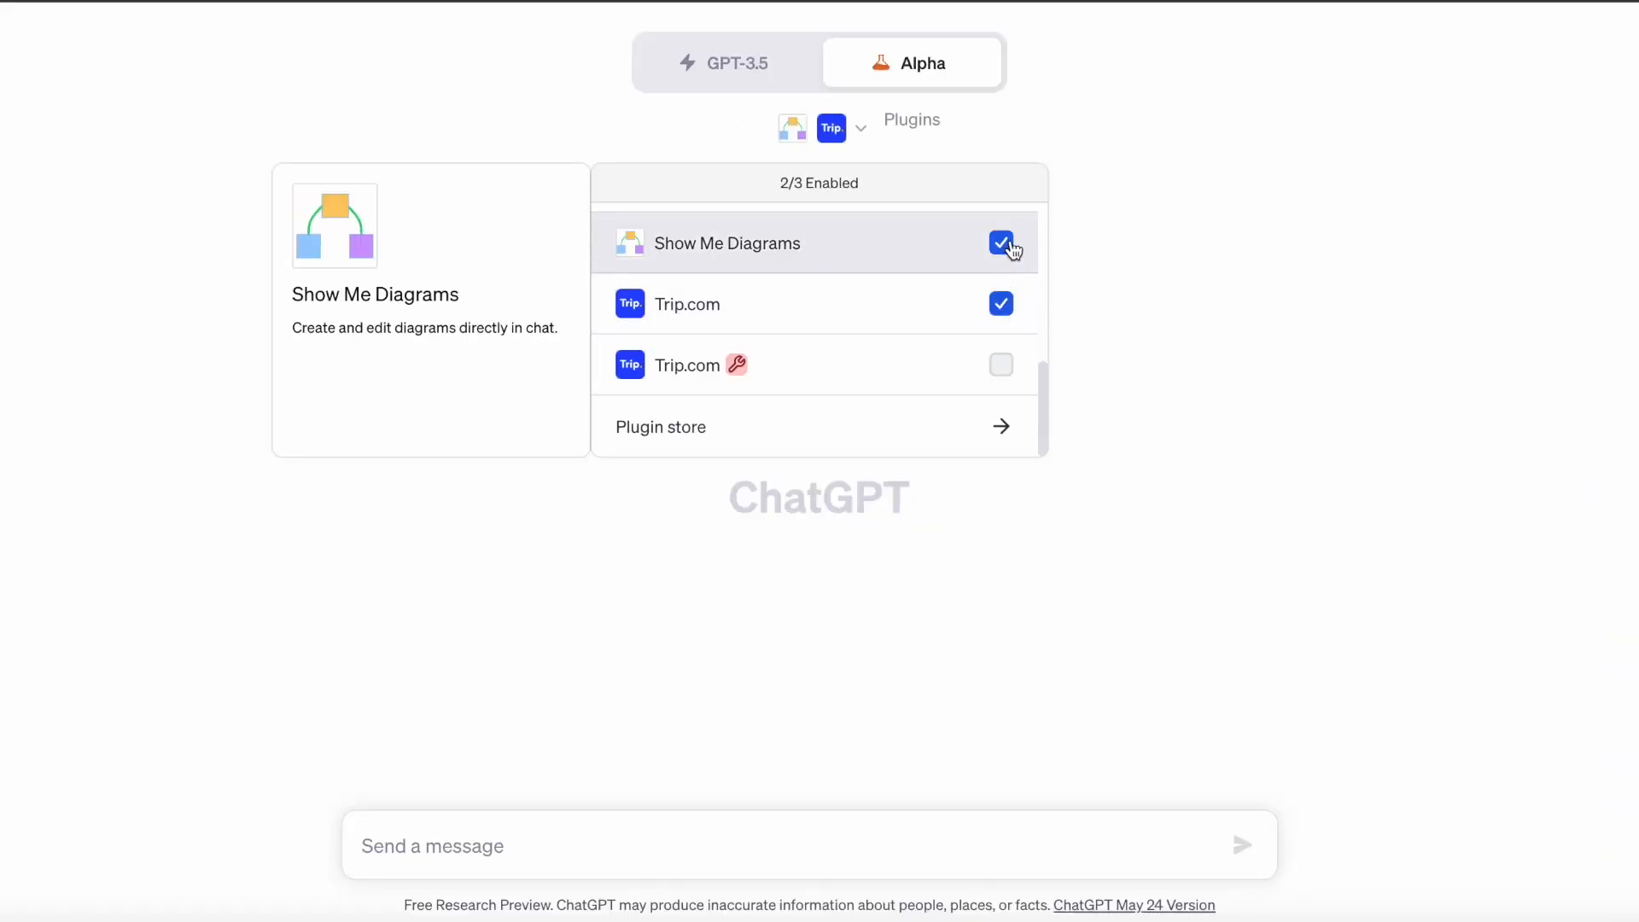
left_click(1108, 345)
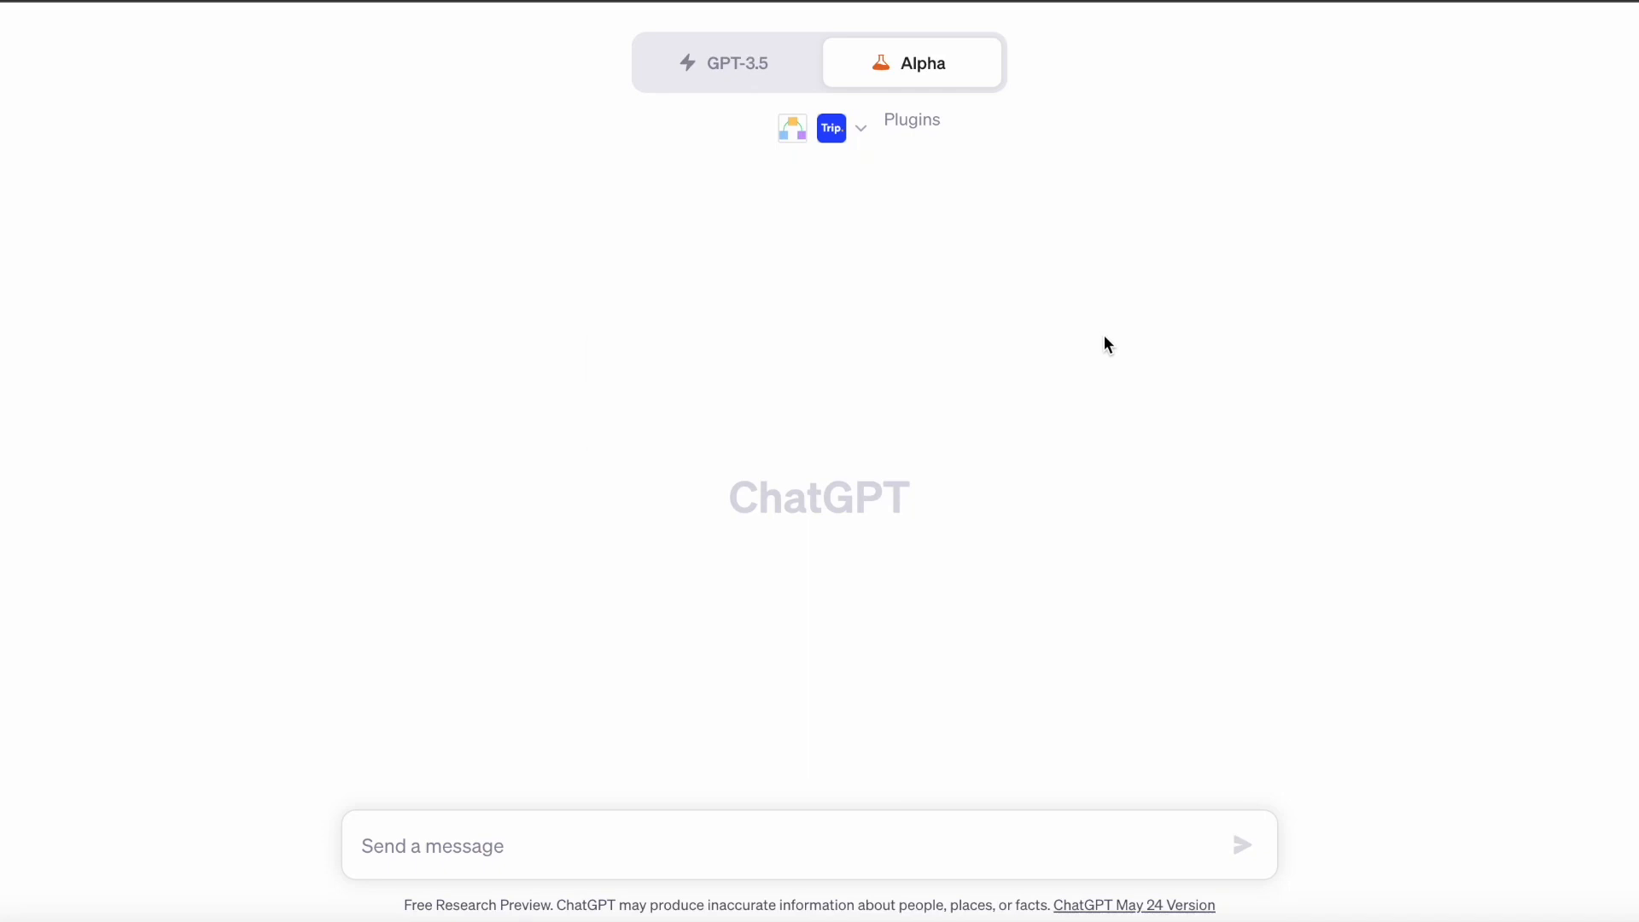